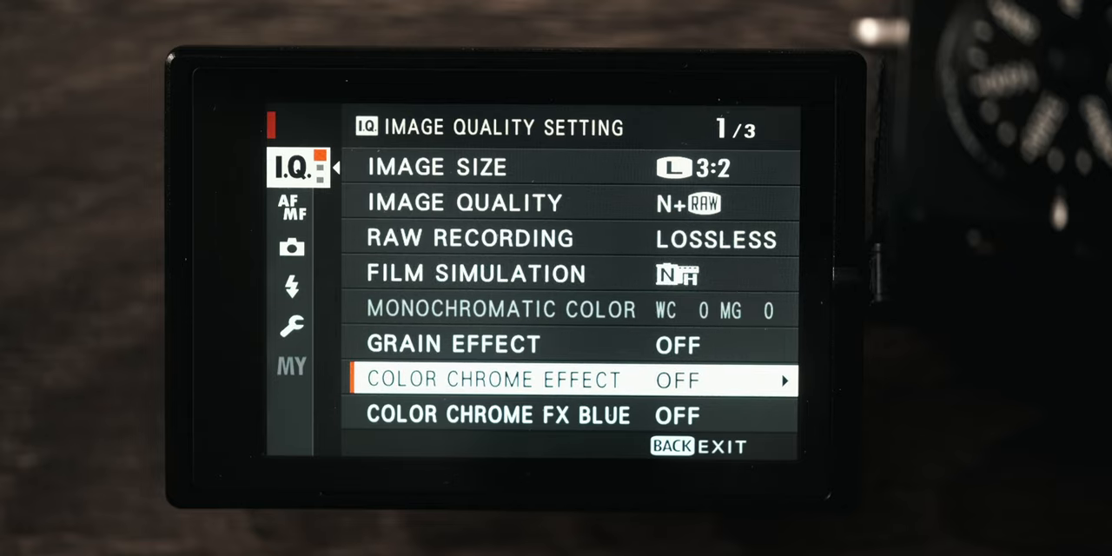
# Check sharpness +2, high ISO NR -4, clarity and sRGB colour space on image quality pages 1–3.
pyautogui.scroll(-3)
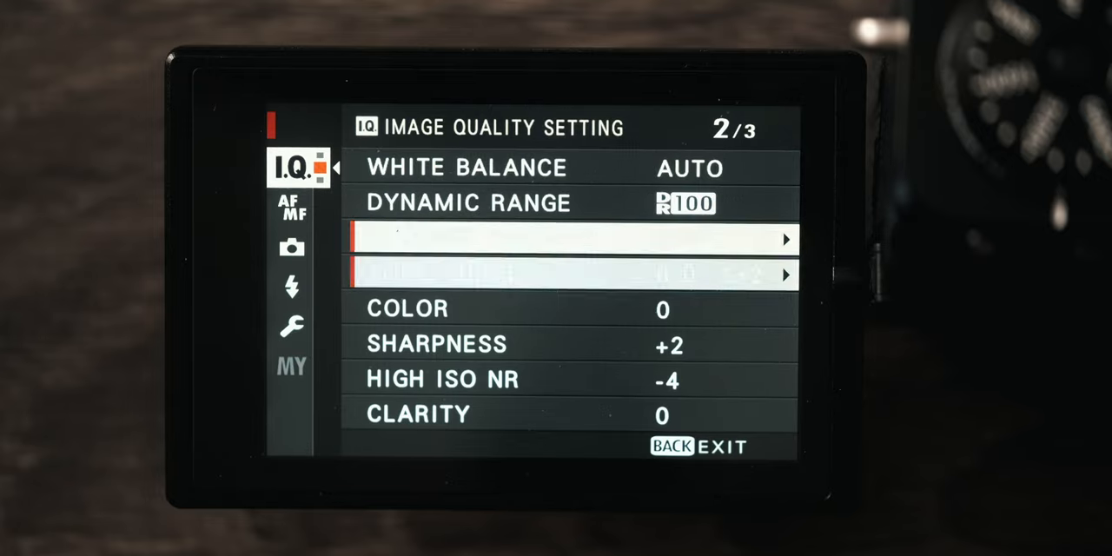
pyautogui.click(573, 241)
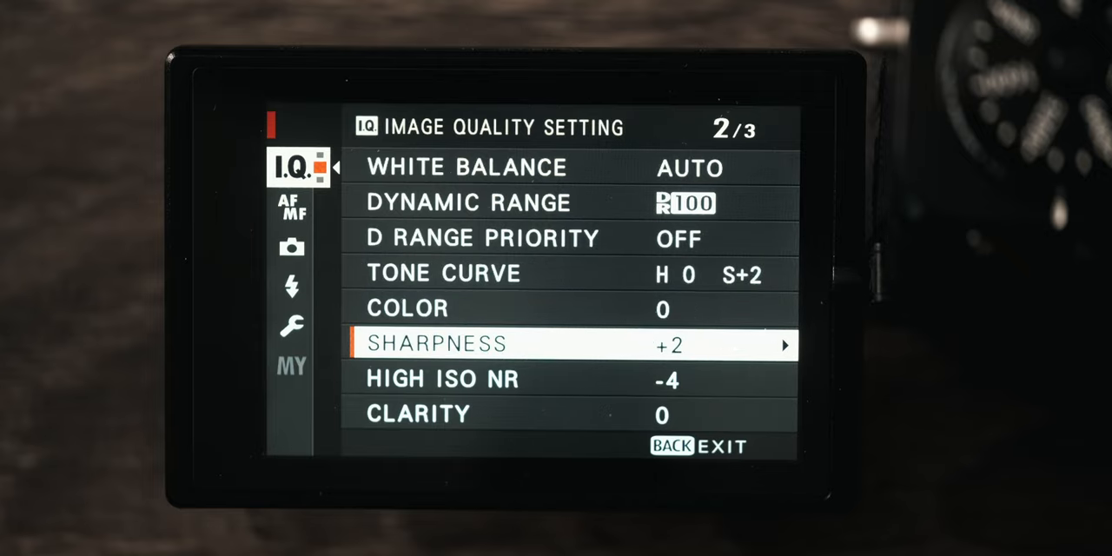
pyautogui.scroll(-3)
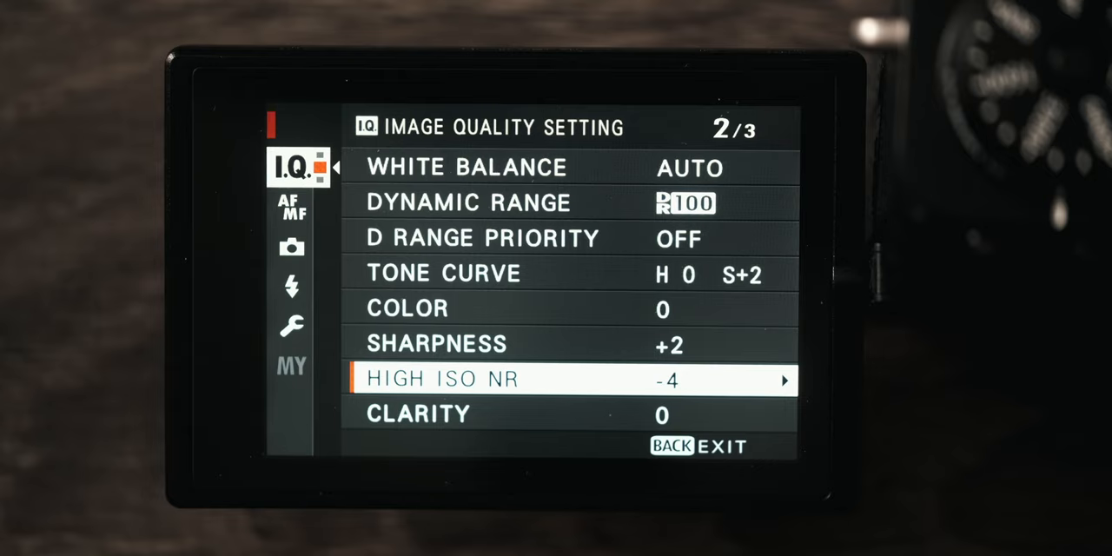
pyautogui.click(784, 380)
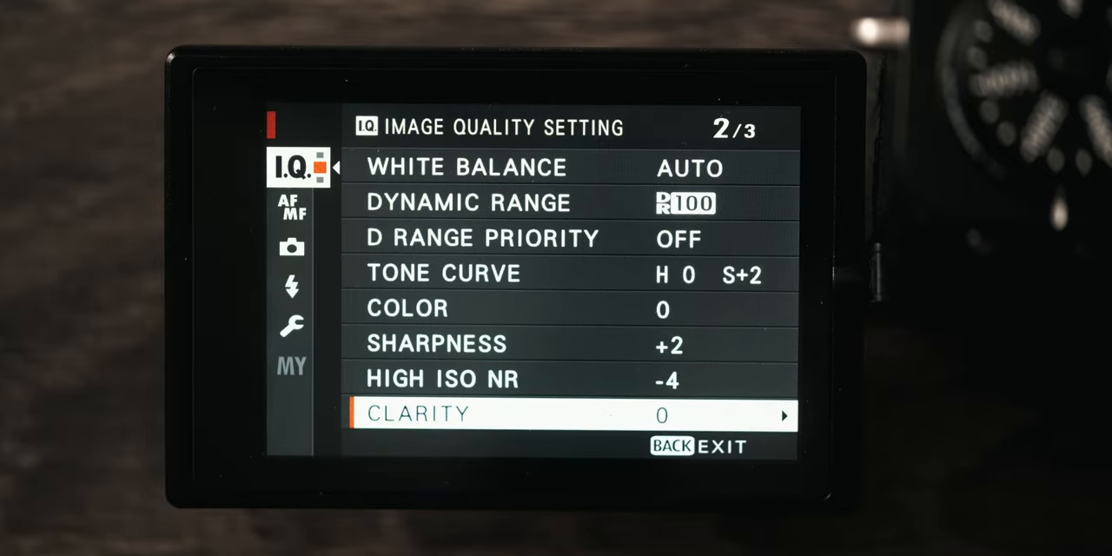
pyautogui.scroll(-3)
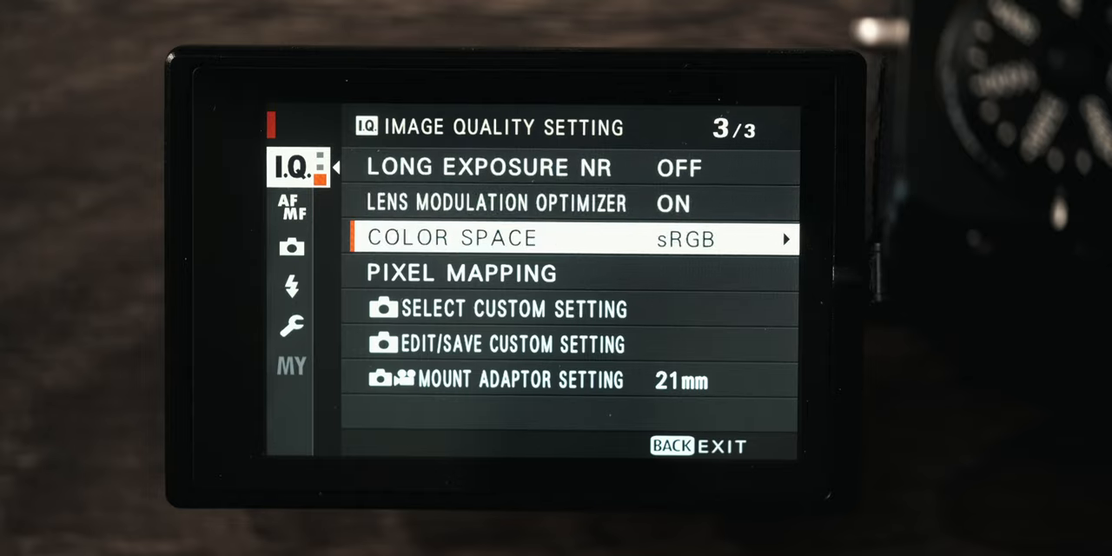
pyautogui.scroll(-3)
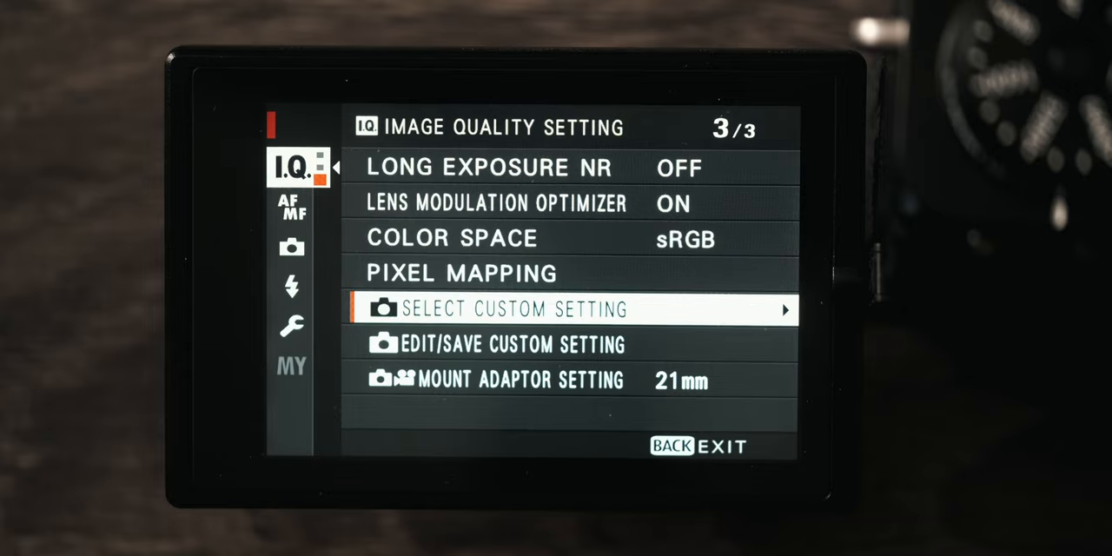
# Load a saved custom preset, then confirm the new film simulation and H+2 S+3 tone curve.
pyautogui.click(574, 308)
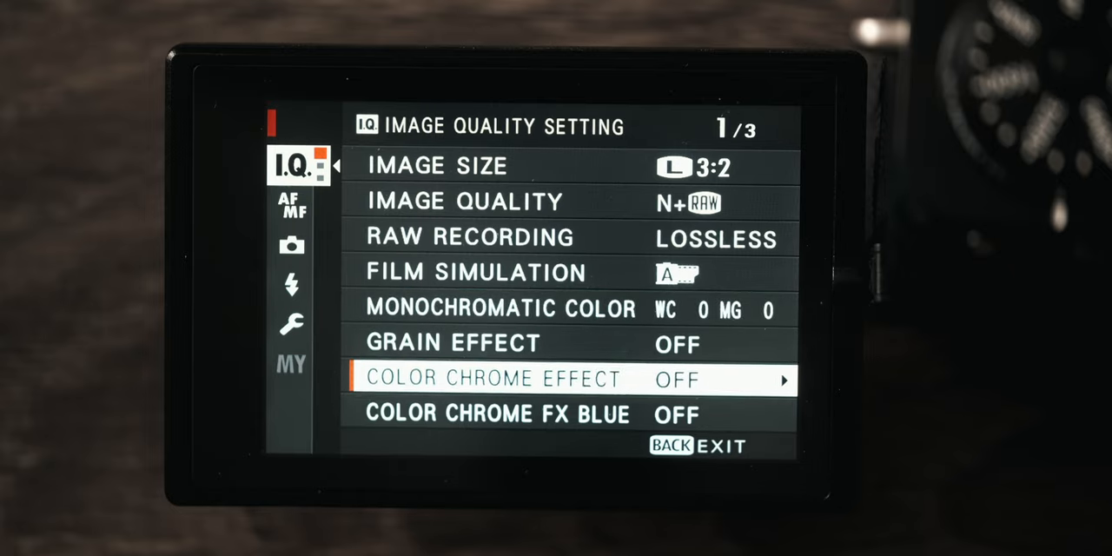
pyautogui.scroll(-3)
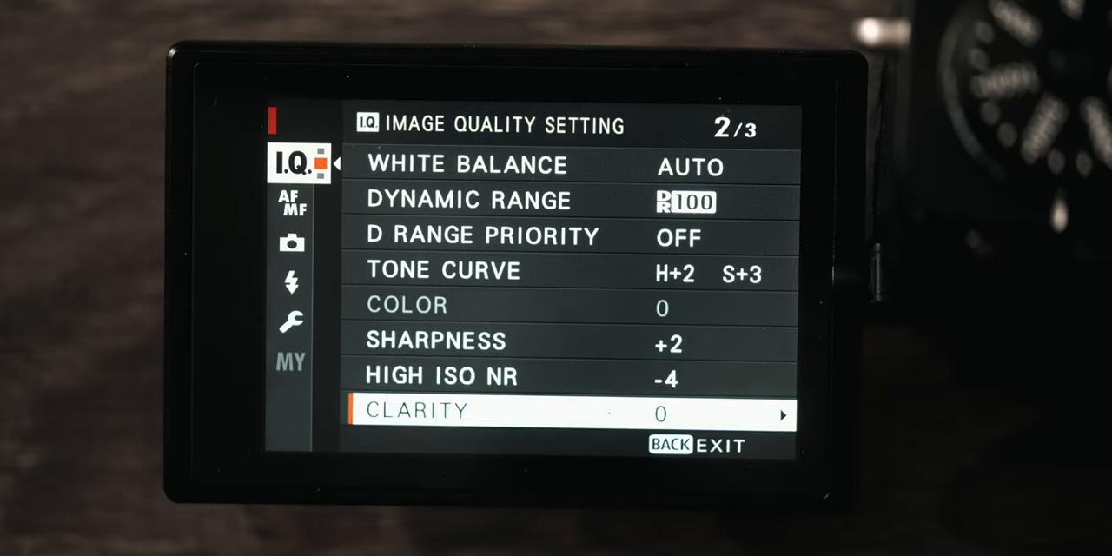
pyautogui.scroll(-3)
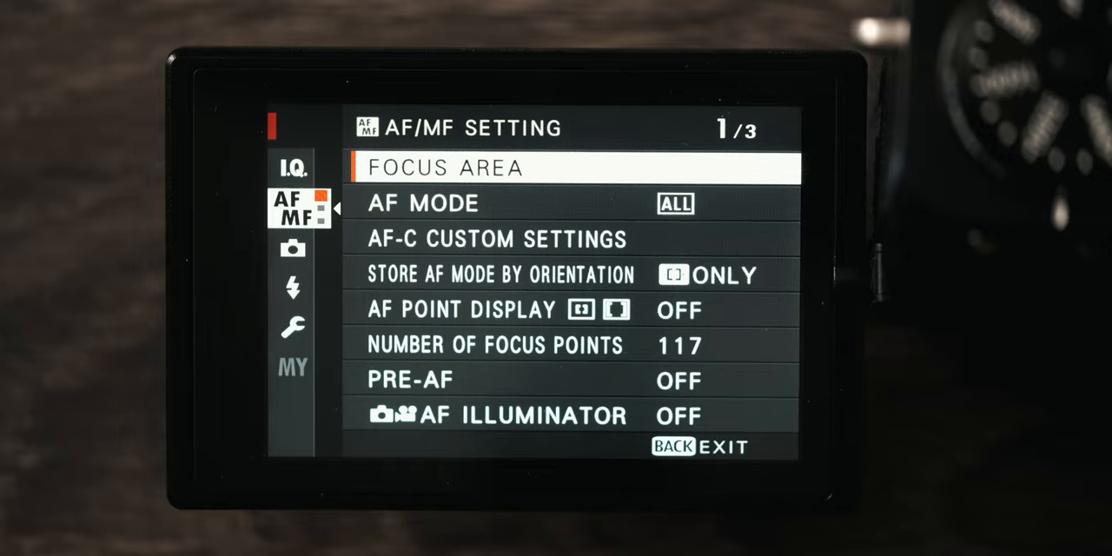
# Confirm ALL as the AF mode on the first AF/MF settings page.
pyautogui.scroll(-3)
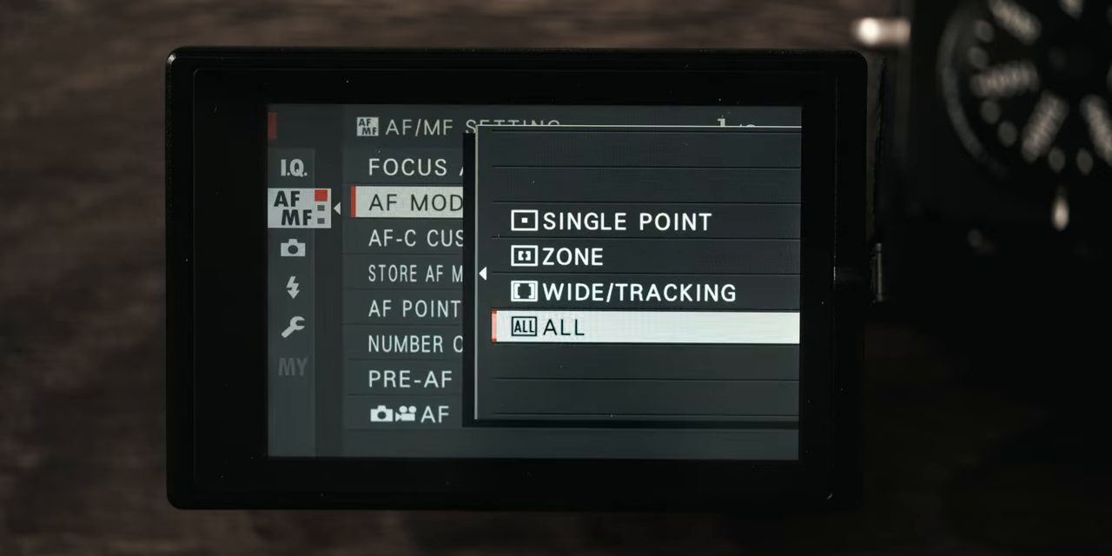
pyautogui.click(561, 329)
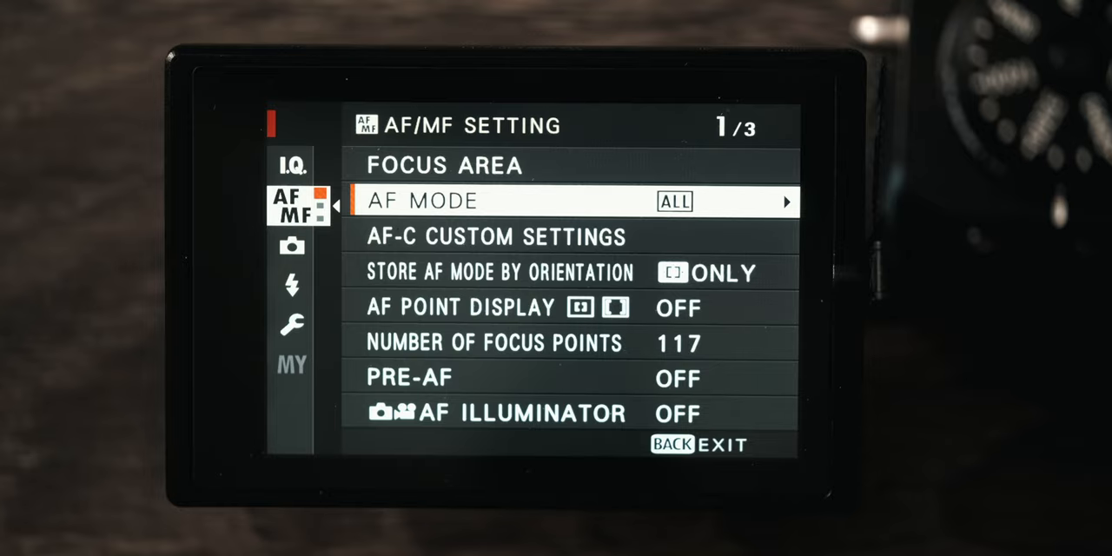
pyautogui.click(495, 237)
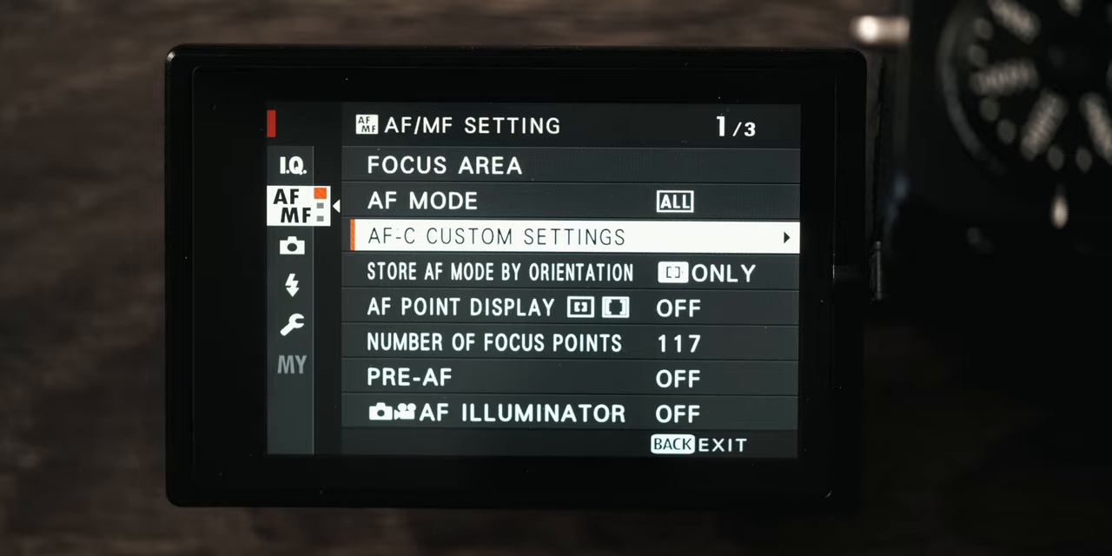
pyautogui.scroll(-3)
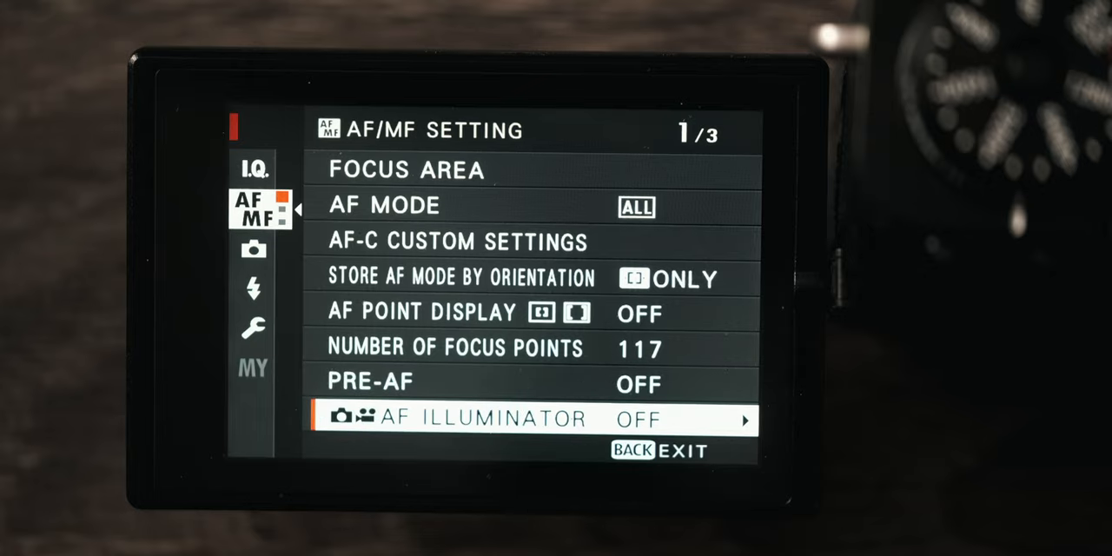
# Set AF-S and AF-C priority selection to RELEASE, returning to AF/MF page 2.
pyautogui.scroll(-3)
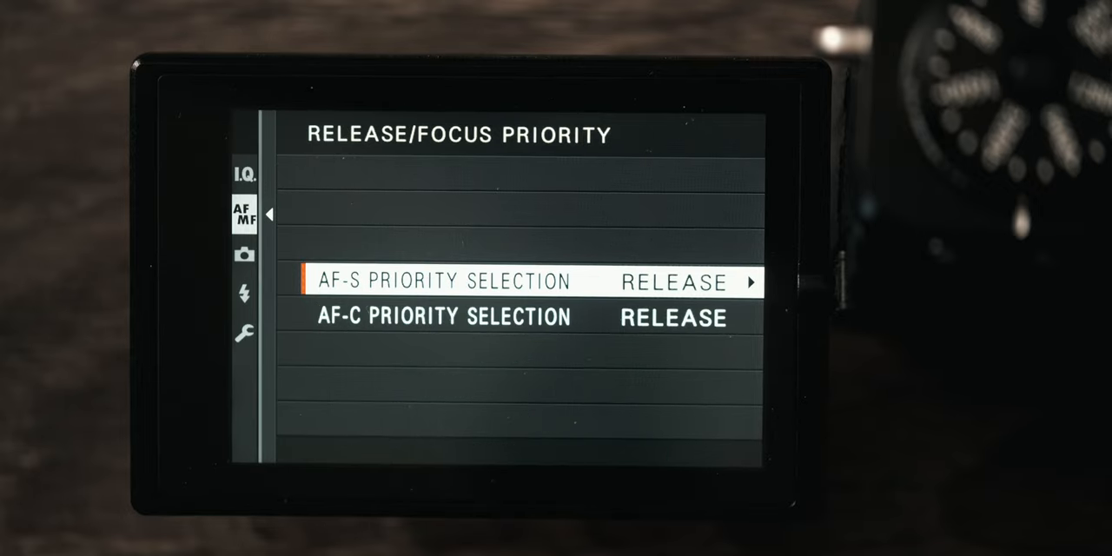
pyautogui.press('Back')
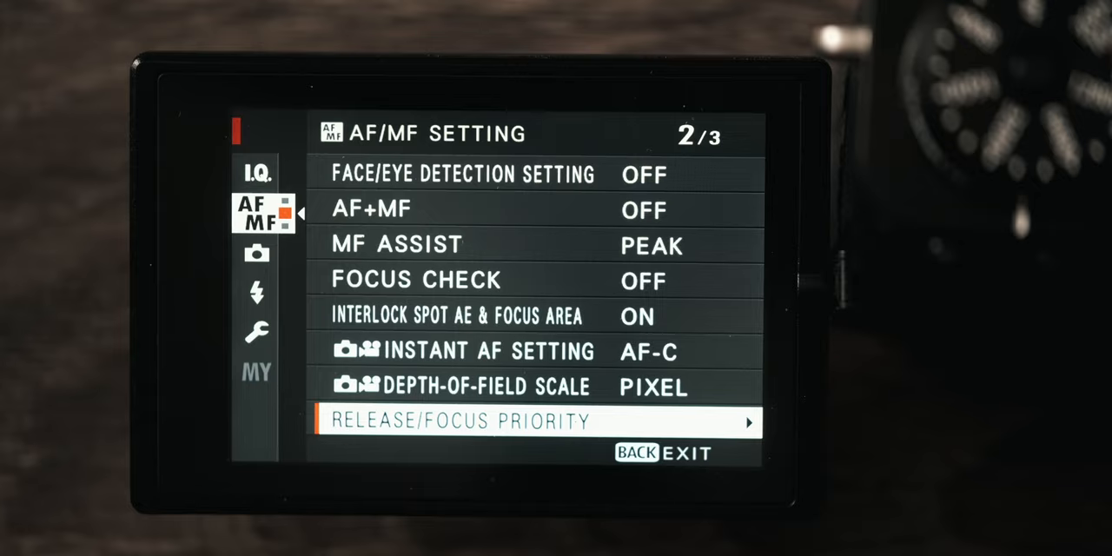
pyautogui.scroll(-3)
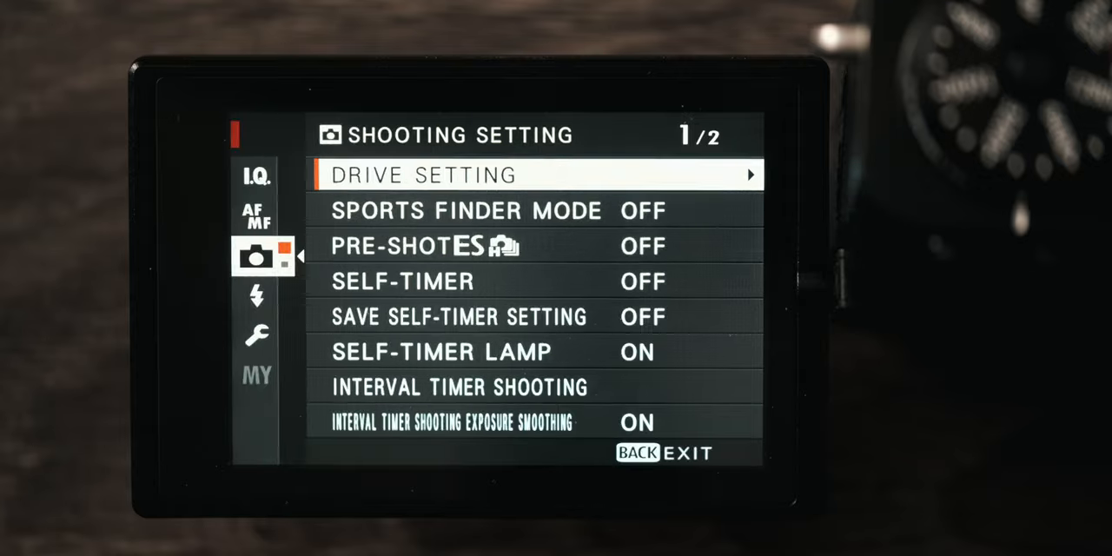
# Select MS Mechanical Shutter as the shutter type in Shooting Settings.
pyautogui.press('Down')
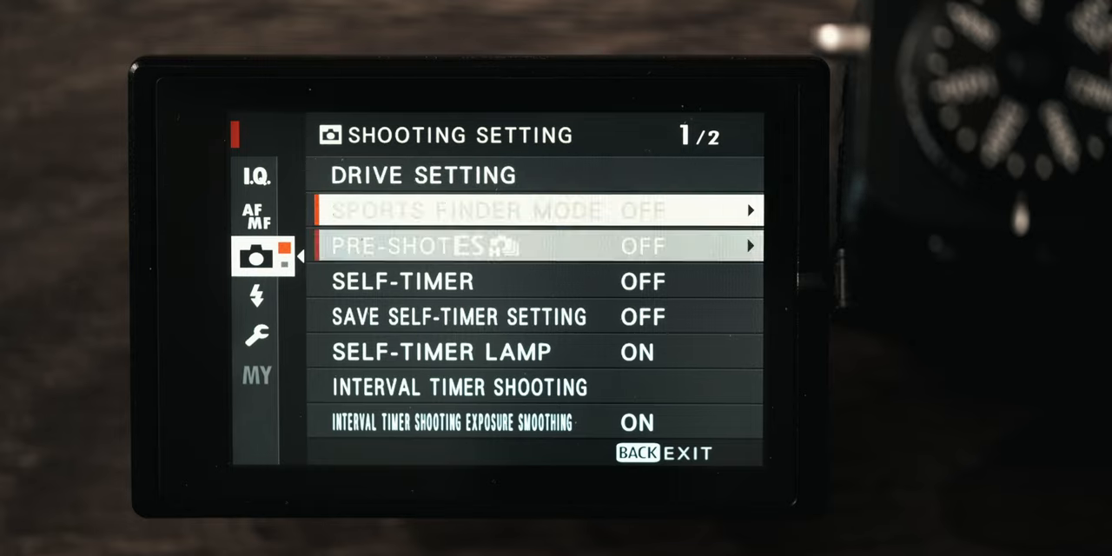
pyautogui.scroll(-3)
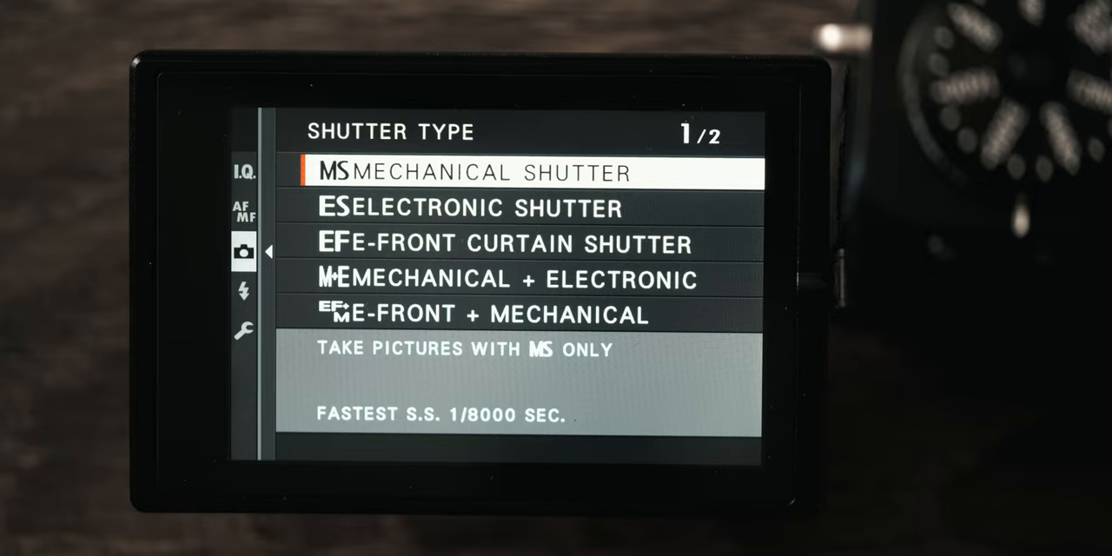
pyautogui.scroll(-3)
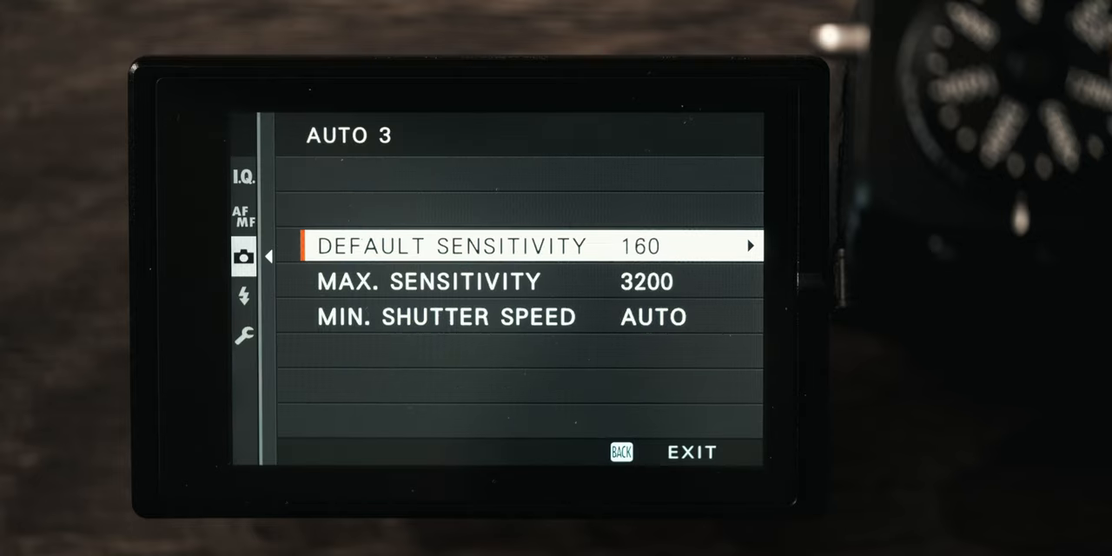
# Set AUTO 3 to default sensitivity 160, maximum 3200 and minimum shutter speed AUTO.
pyautogui.click(619, 452)
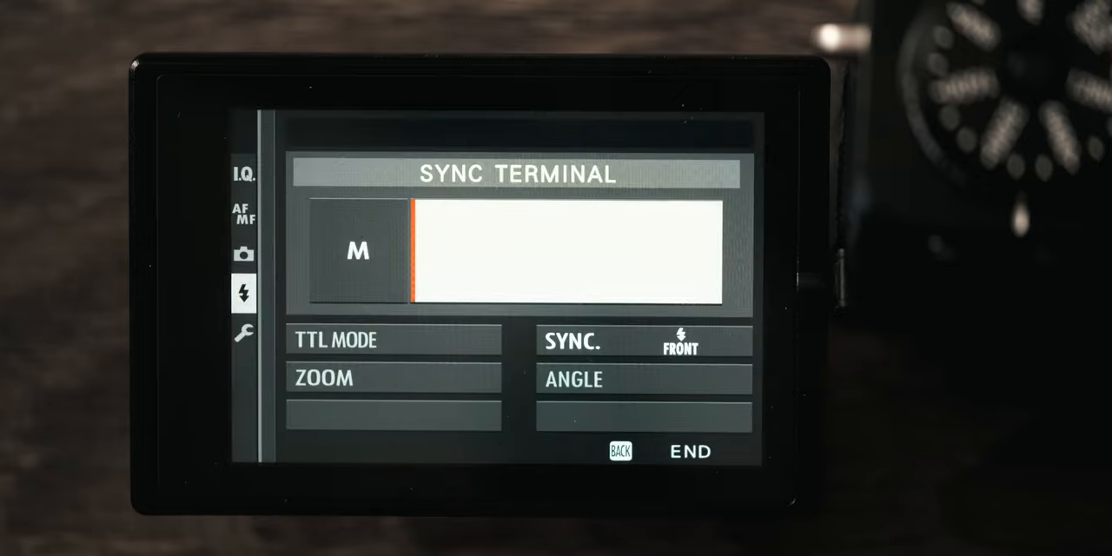
# Set the sync terminal flash function to M mode with FRONT curtain sync.
pyautogui.click(643, 340)
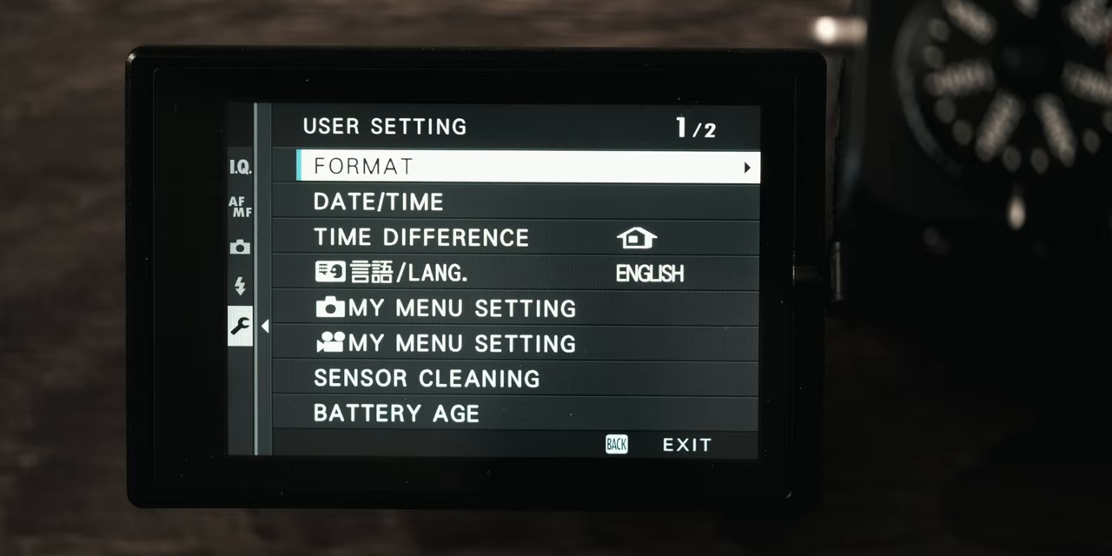
pyautogui.scroll(-3)
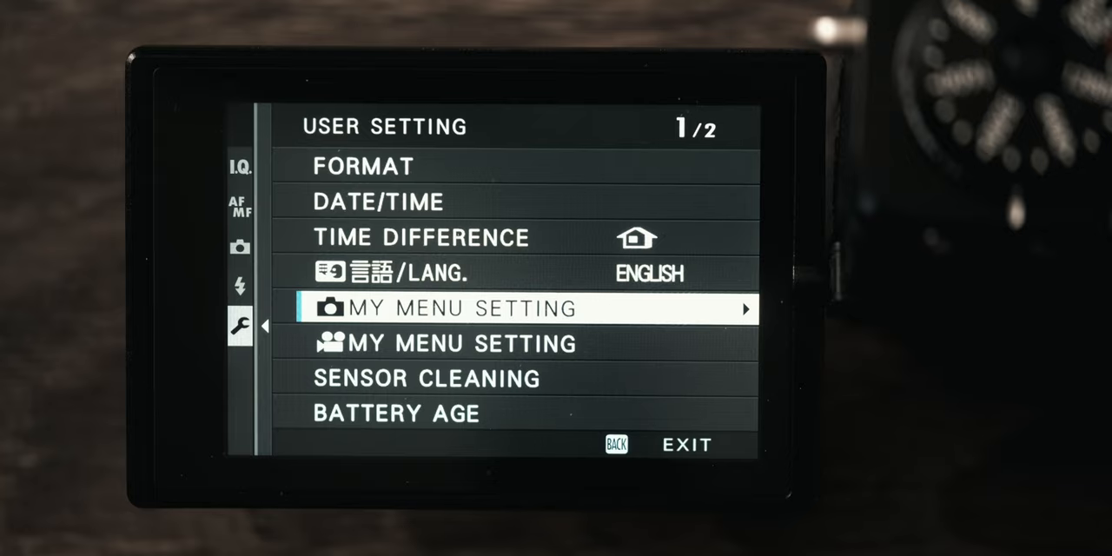
pyautogui.press('back')
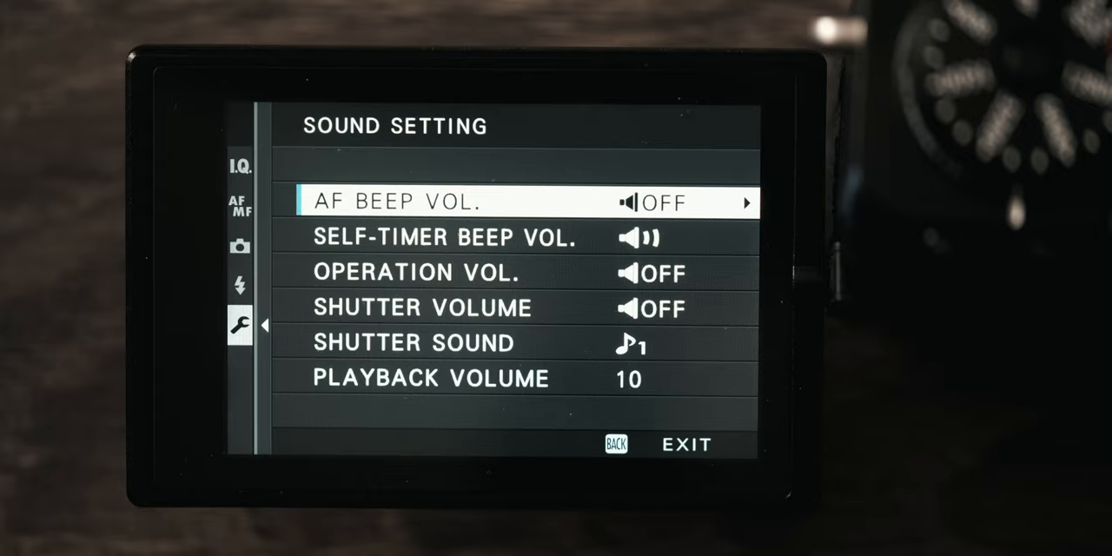
# Review AF beep, operation and shutter volumes in Sound Set-up, leaving all OFF.
pyautogui.scroll(-3)
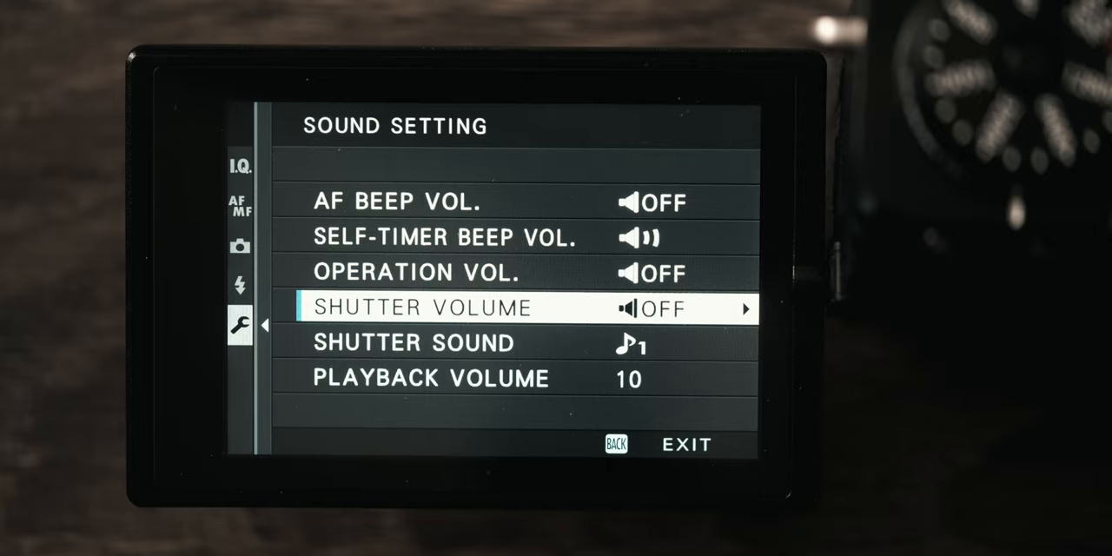
pyautogui.click(616, 444)
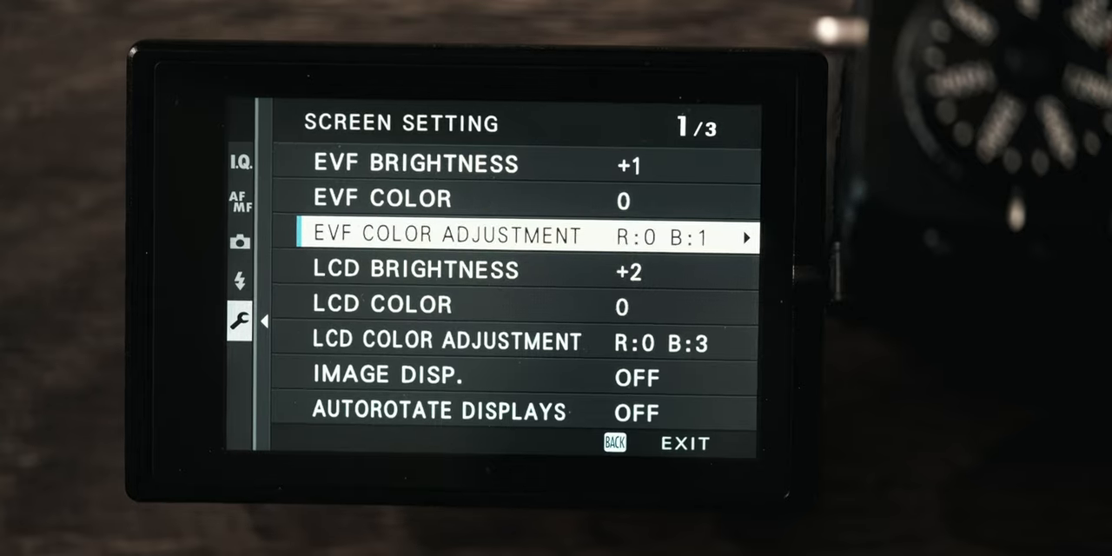
# Check Screen Set-up page 1 through Autorotate Displays and page 2's Natural Live View off.
pyautogui.scroll(-3)
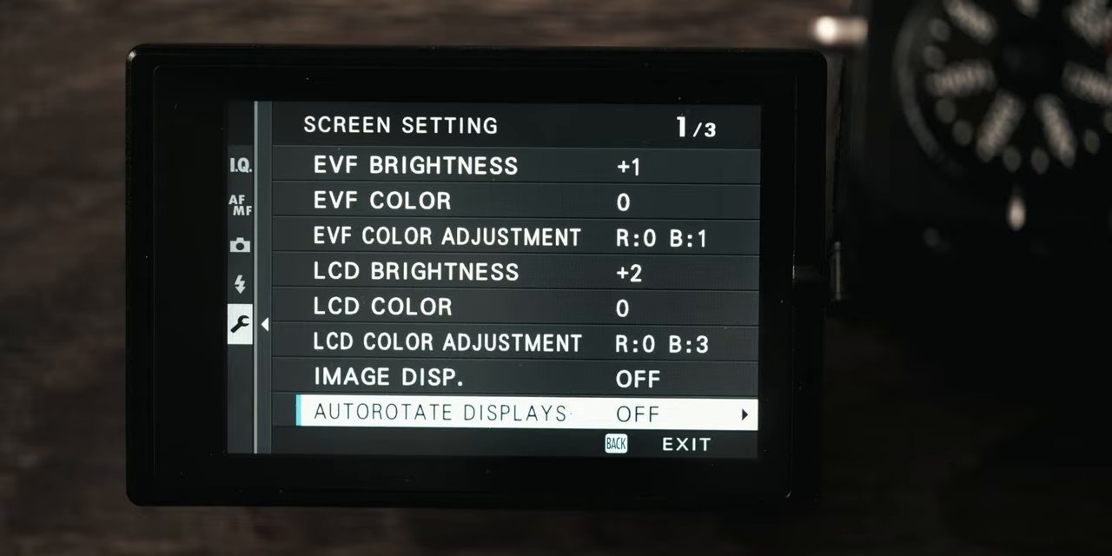
pyautogui.scroll(-3)
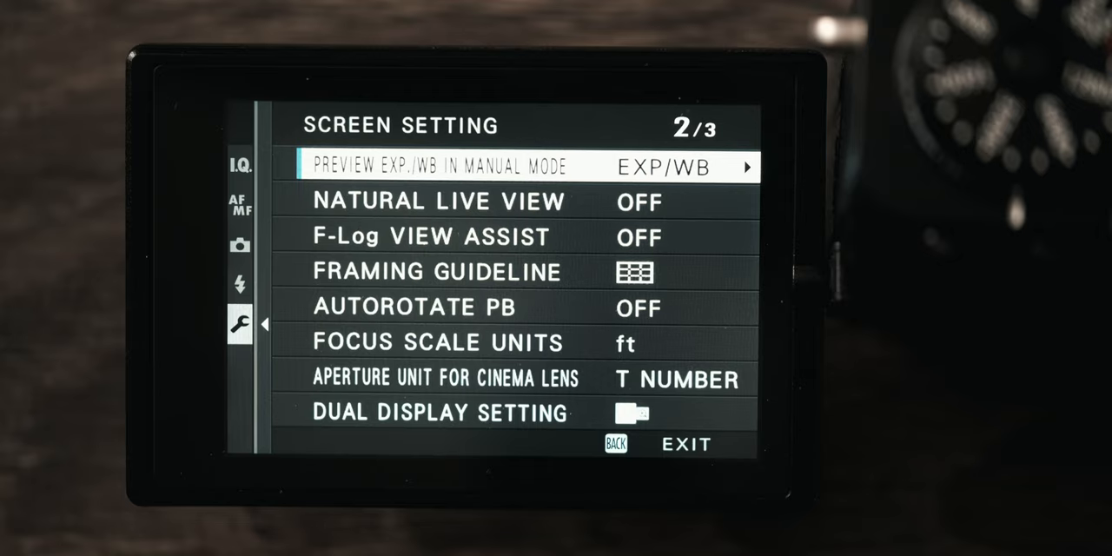
pyautogui.scroll(-3)
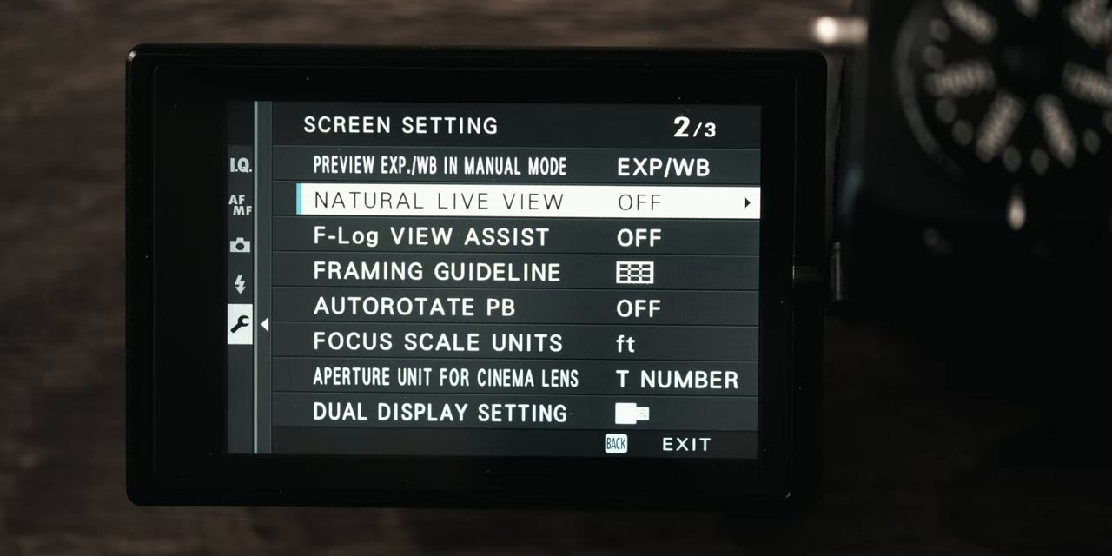
pyautogui.scroll(-3)
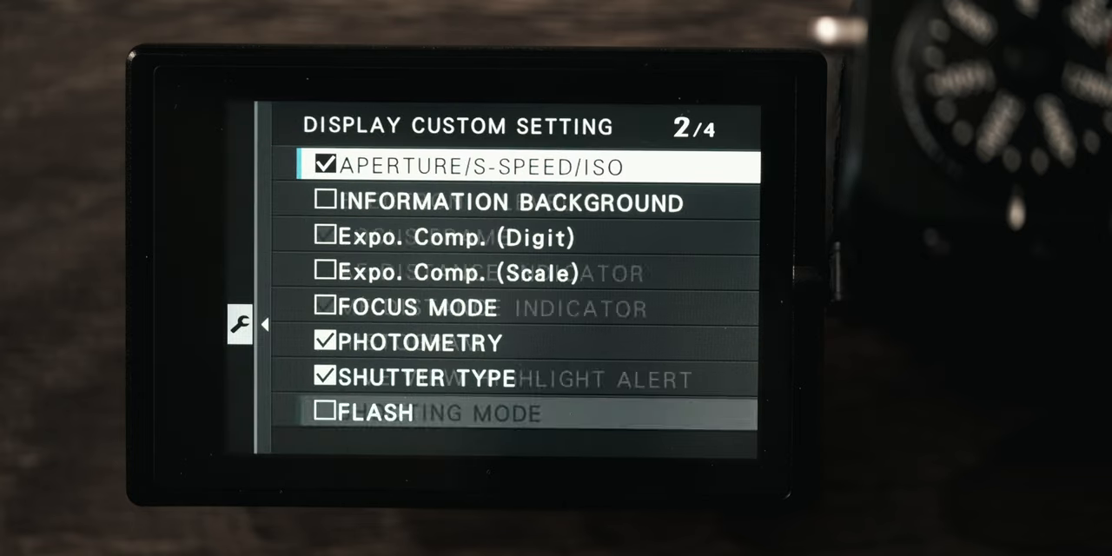
# Tick framing guideline, focus frame, exposure info, shutter type and frames remaining in Display Custom Setting.
pyautogui.scroll(-3)
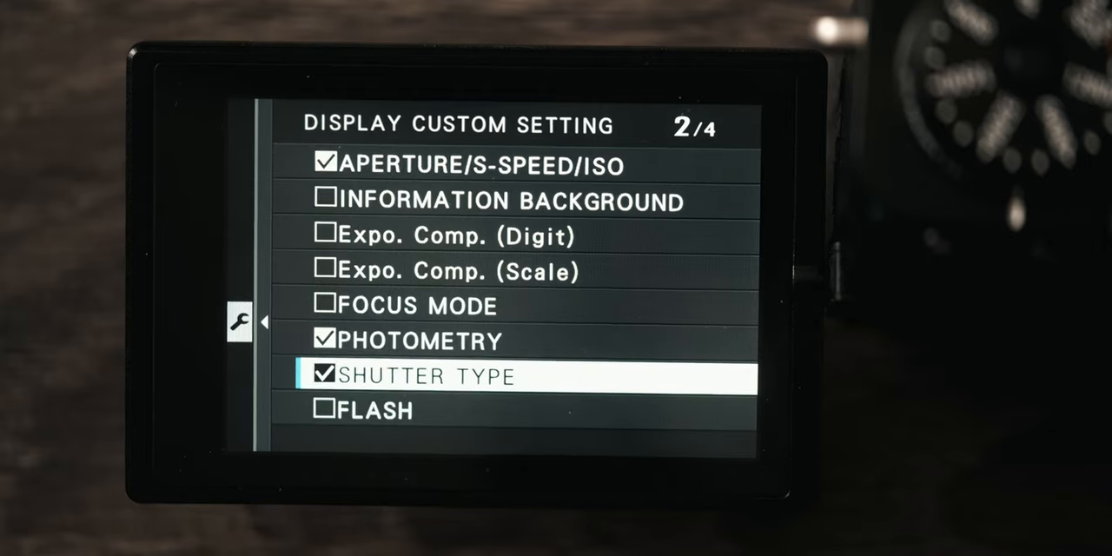
pyautogui.scroll(-3)
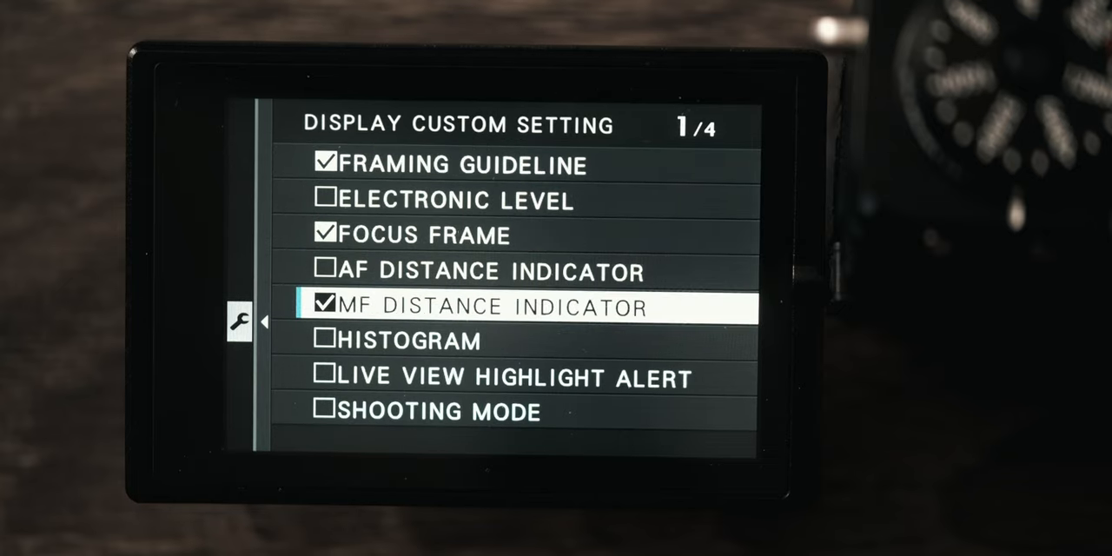
pyautogui.scroll(-3)
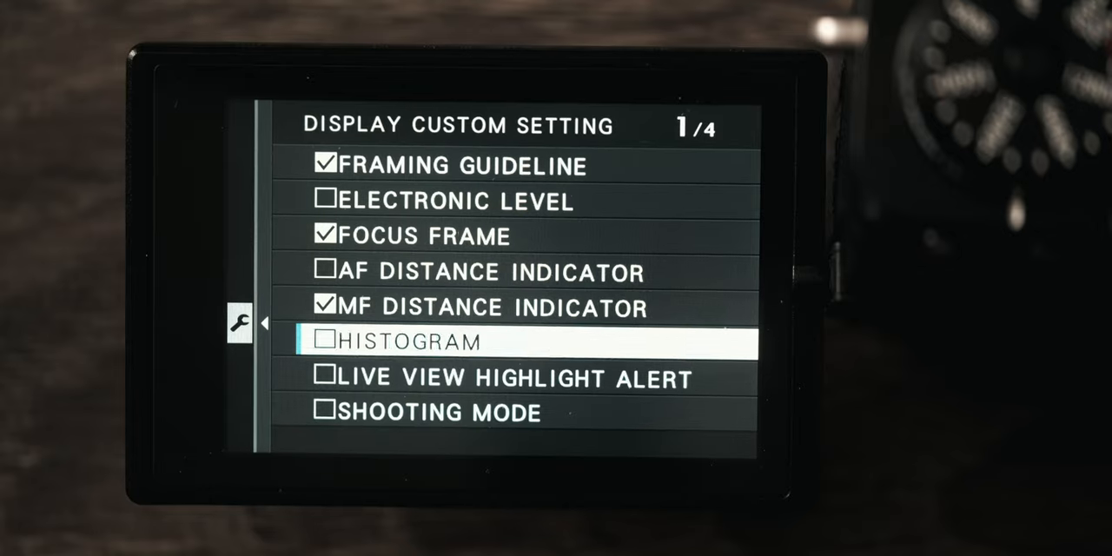
pyautogui.scroll(-3)
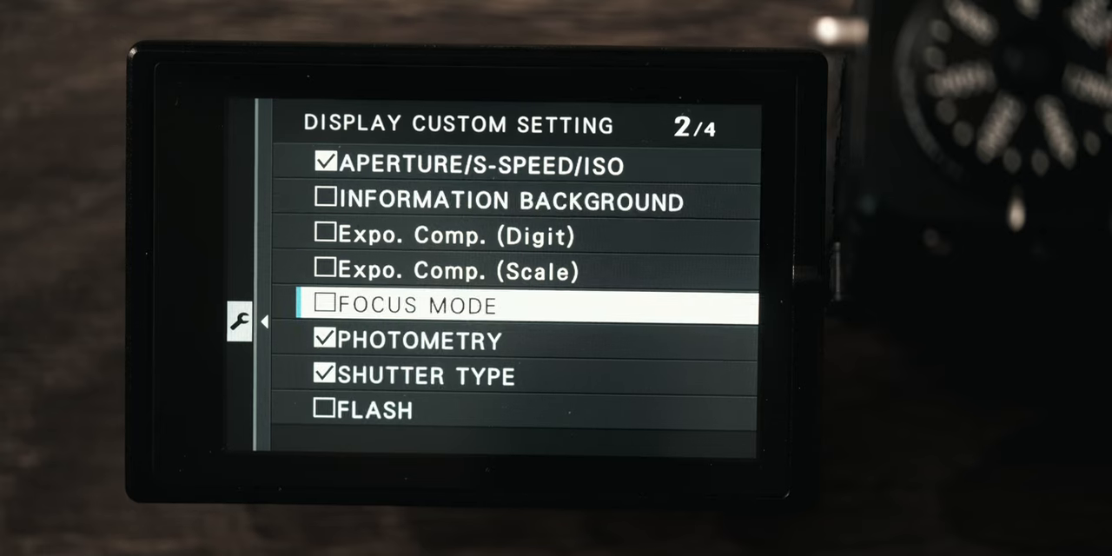
pyautogui.scroll(-3)
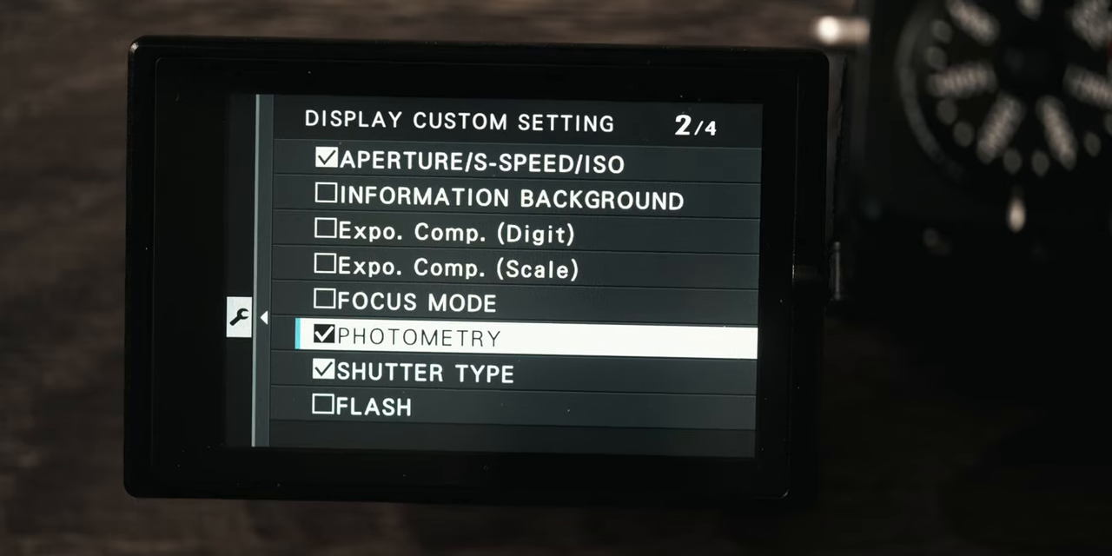
pyautogui.scroll(-3)
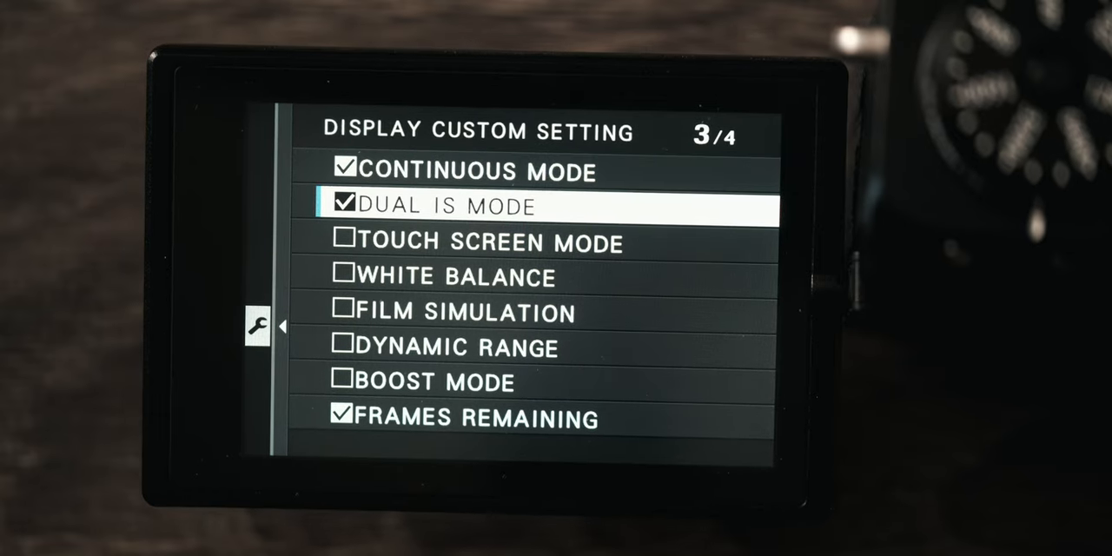
pyautogui.scroll(-3)
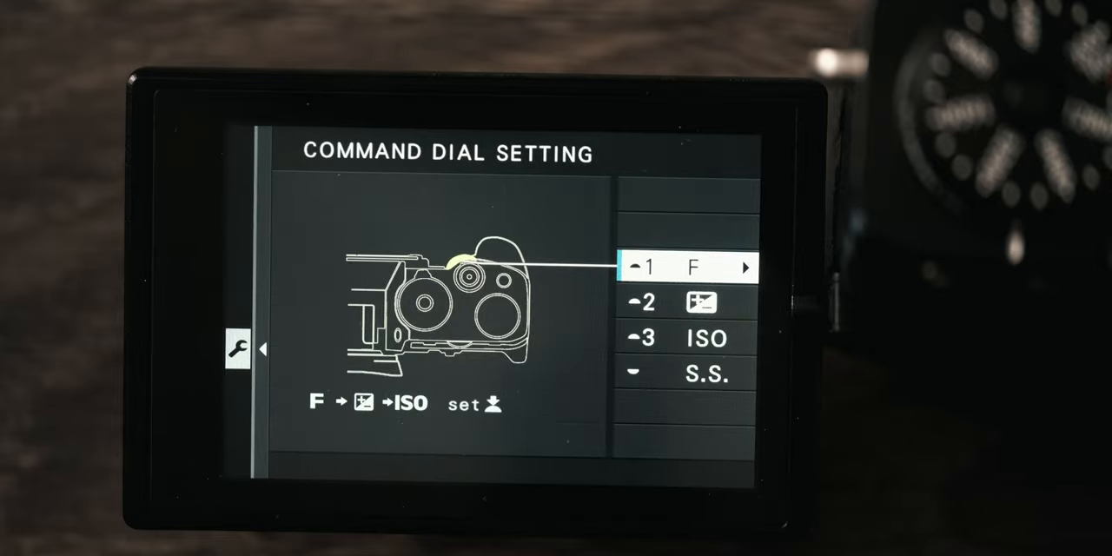
# Scroll the button/dial settings to page two, showing shoot without lens on and shoot without card off.
pyautogui.scroll(-3)
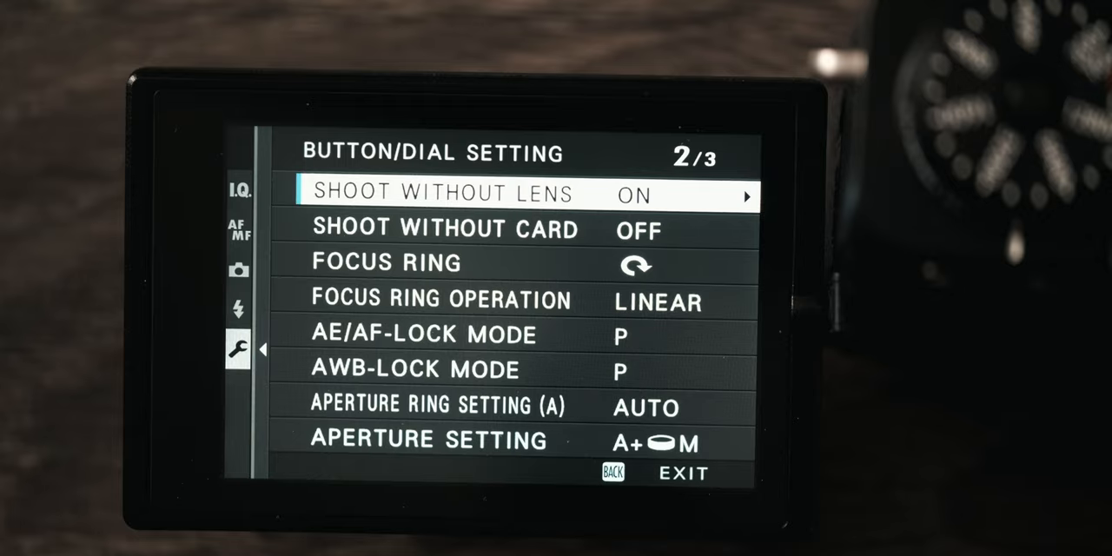
# Scroll to button/dial page three, then open Power Management's Auto Power Off options with Off highlighted.
pyautogui.scroll(-3)
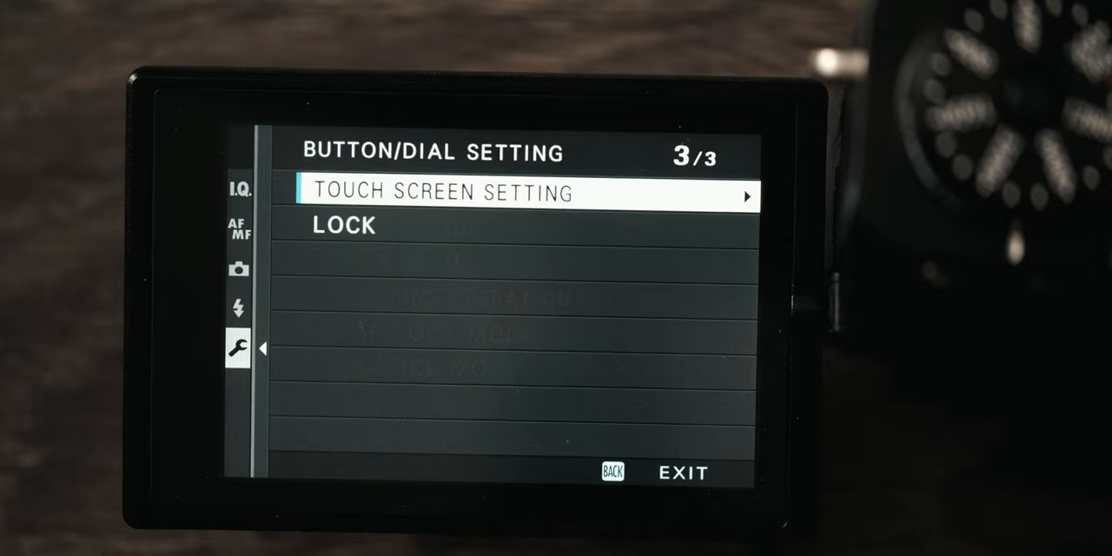
pyautogui.click(530, 193)
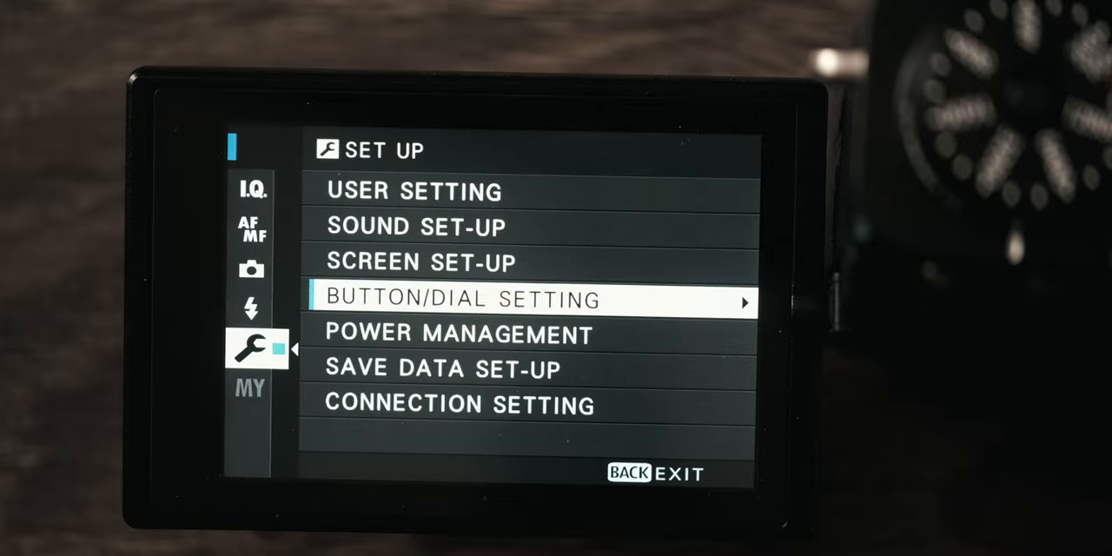
pyautogui.click(456, 333)
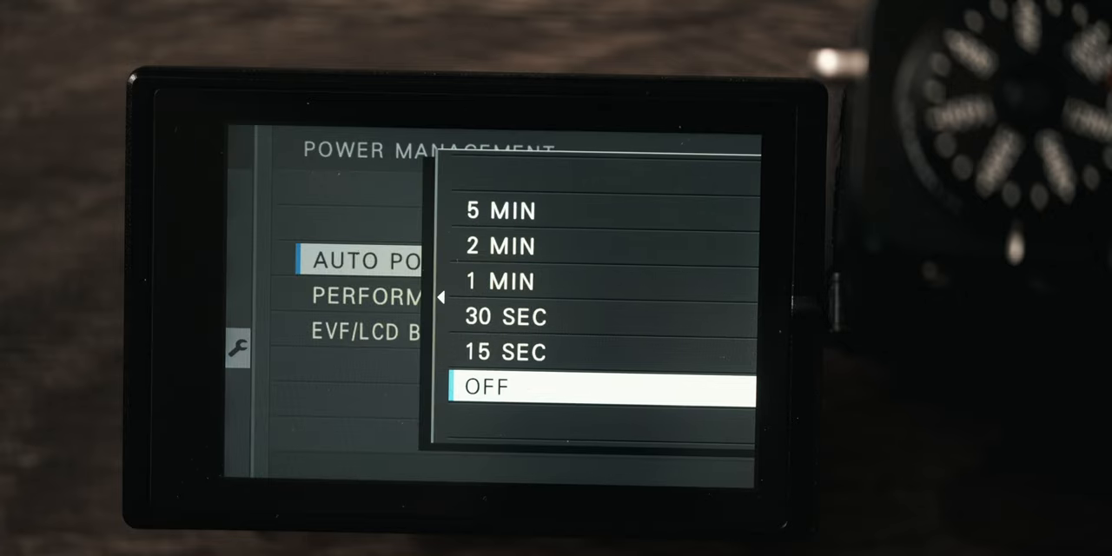